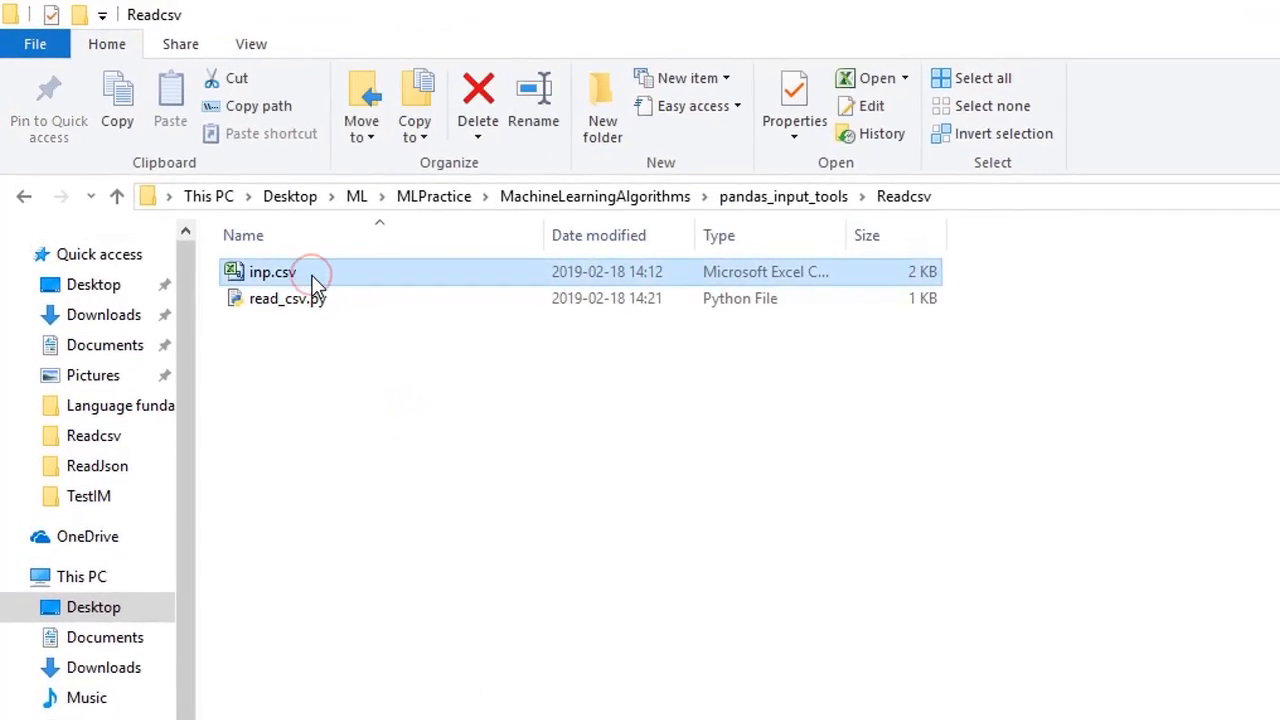
Open inp.csv from the Readcsv folder into Spyder.
double_click(272, 272)
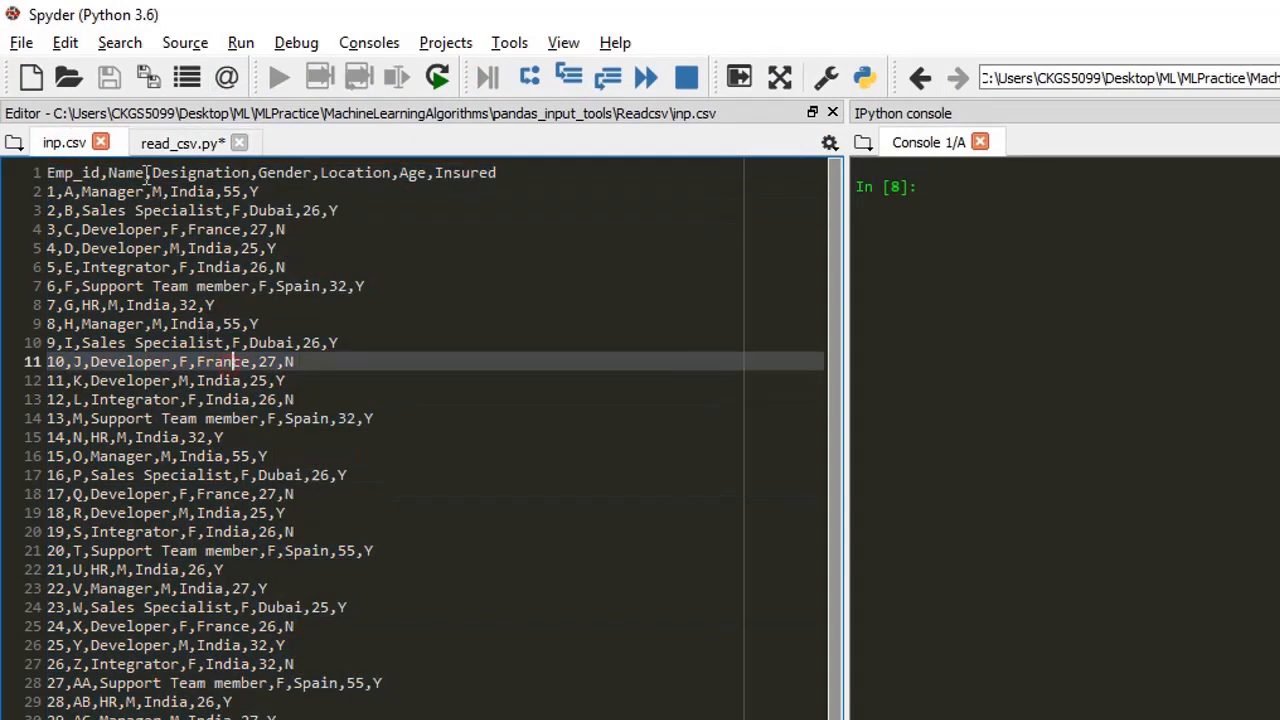
Write import pandas as pd and pd.read_csv('inp.csv'), run it, then print df.head(5).
click(180, 142)
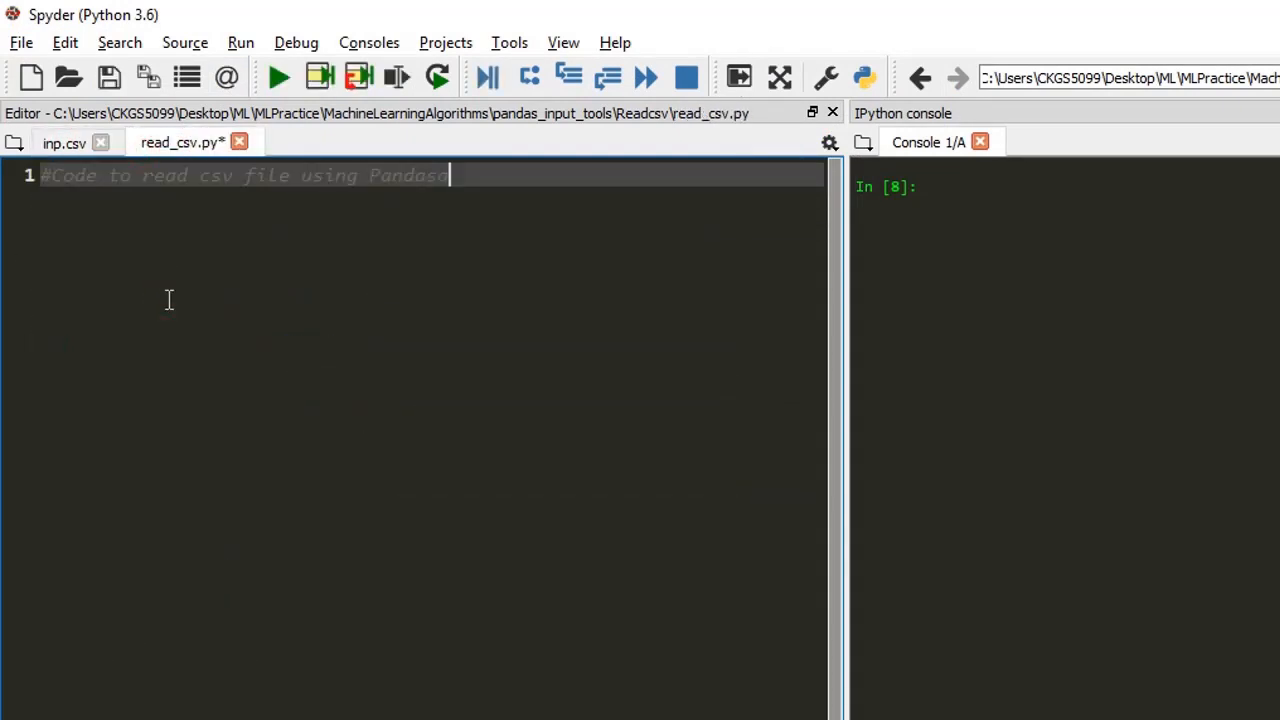
text(import pandas a)
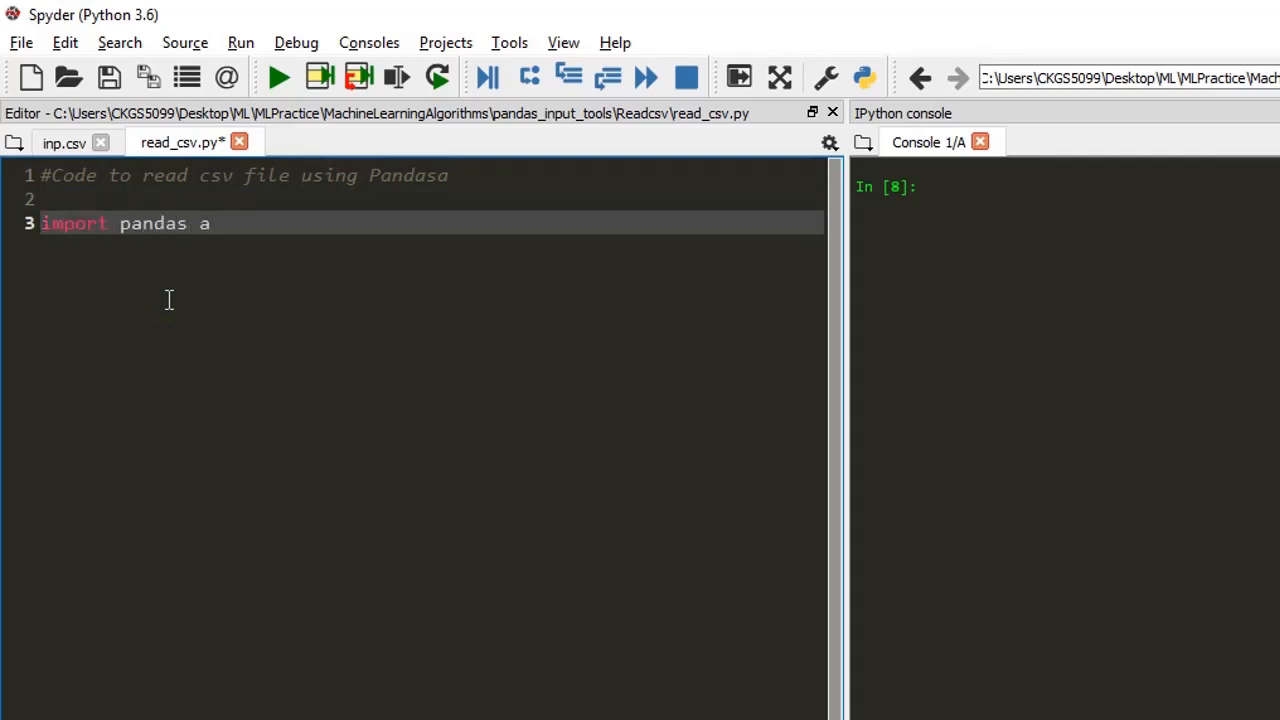
text(s pd)
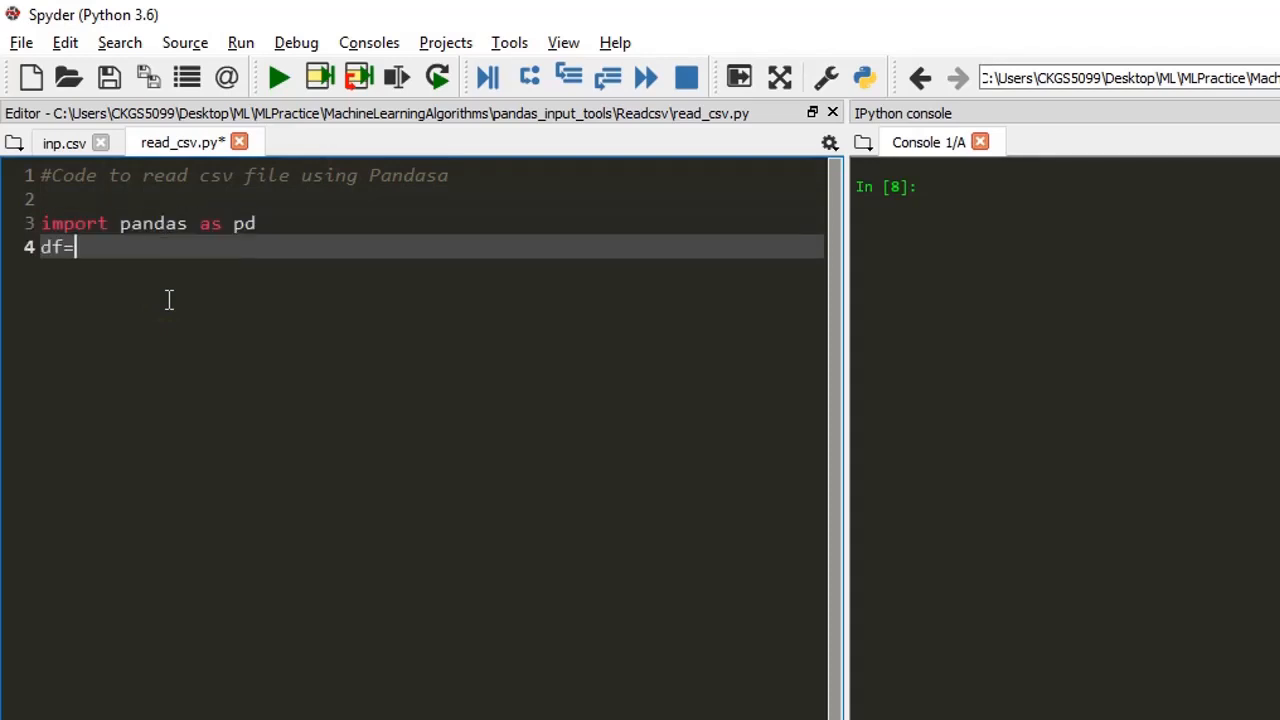
text(pd.read_csv('inp.csv)
text(print(df))
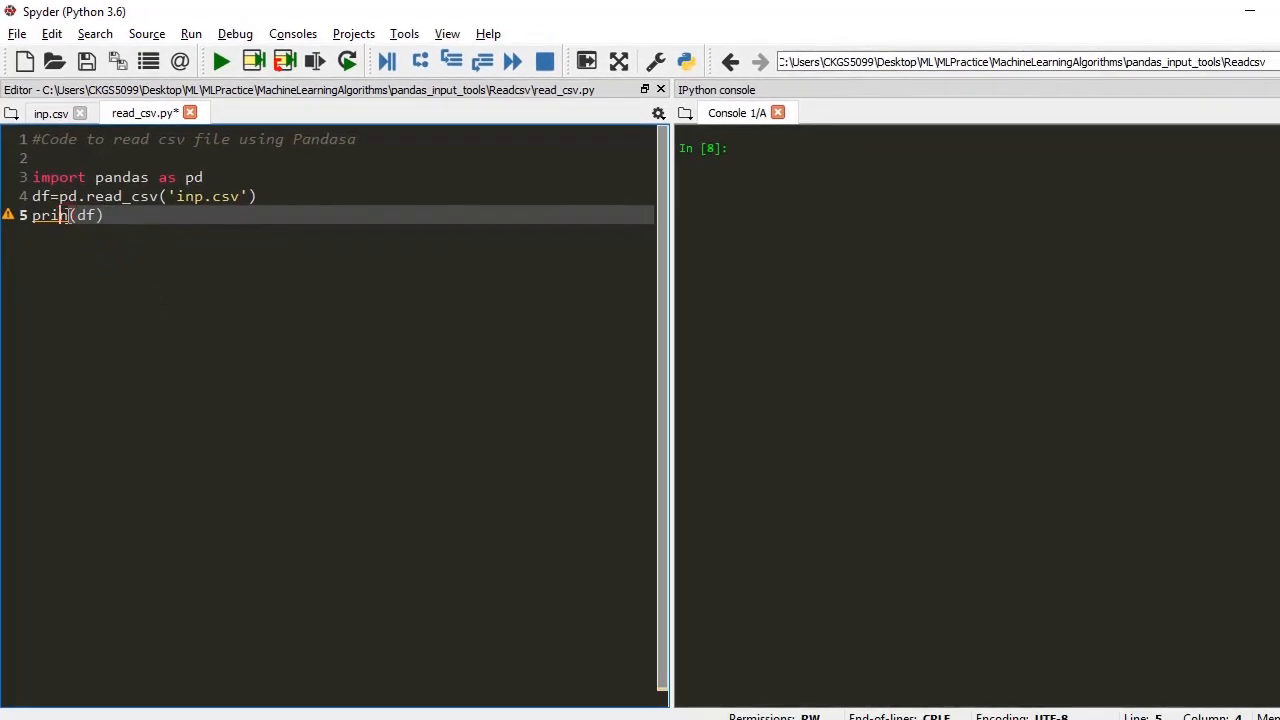
click(220, 60)
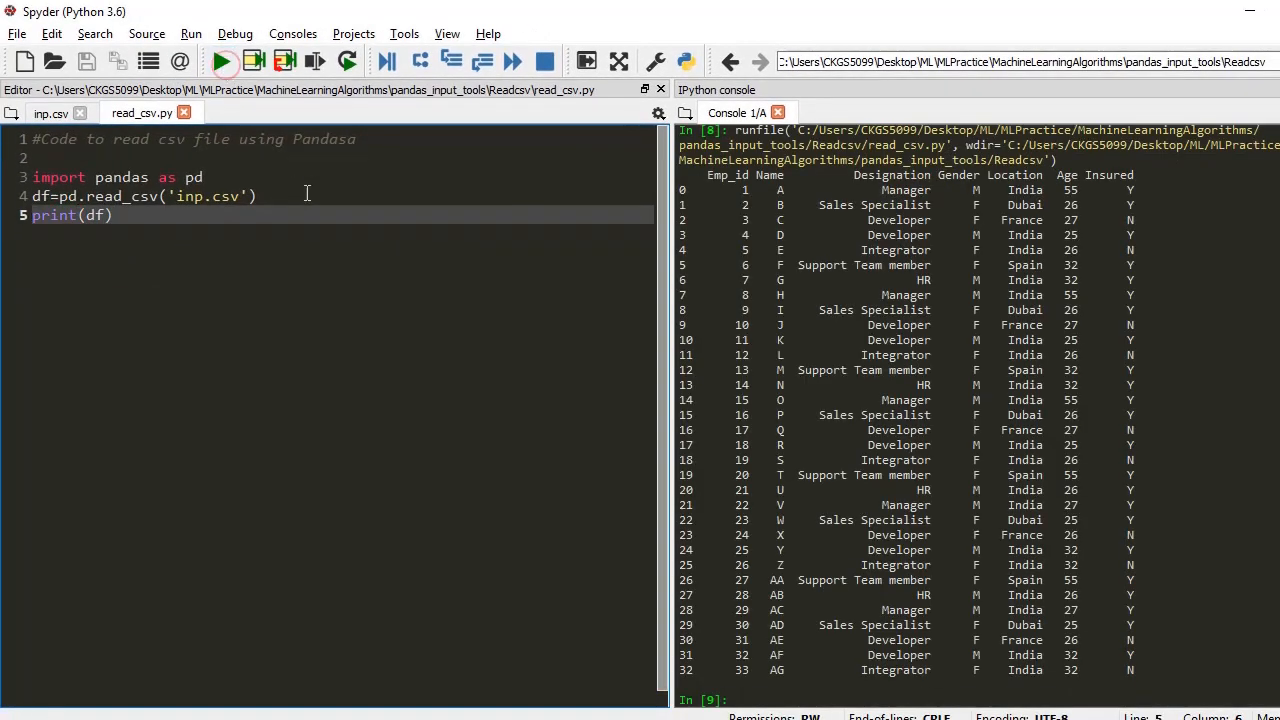
text(.head(5)
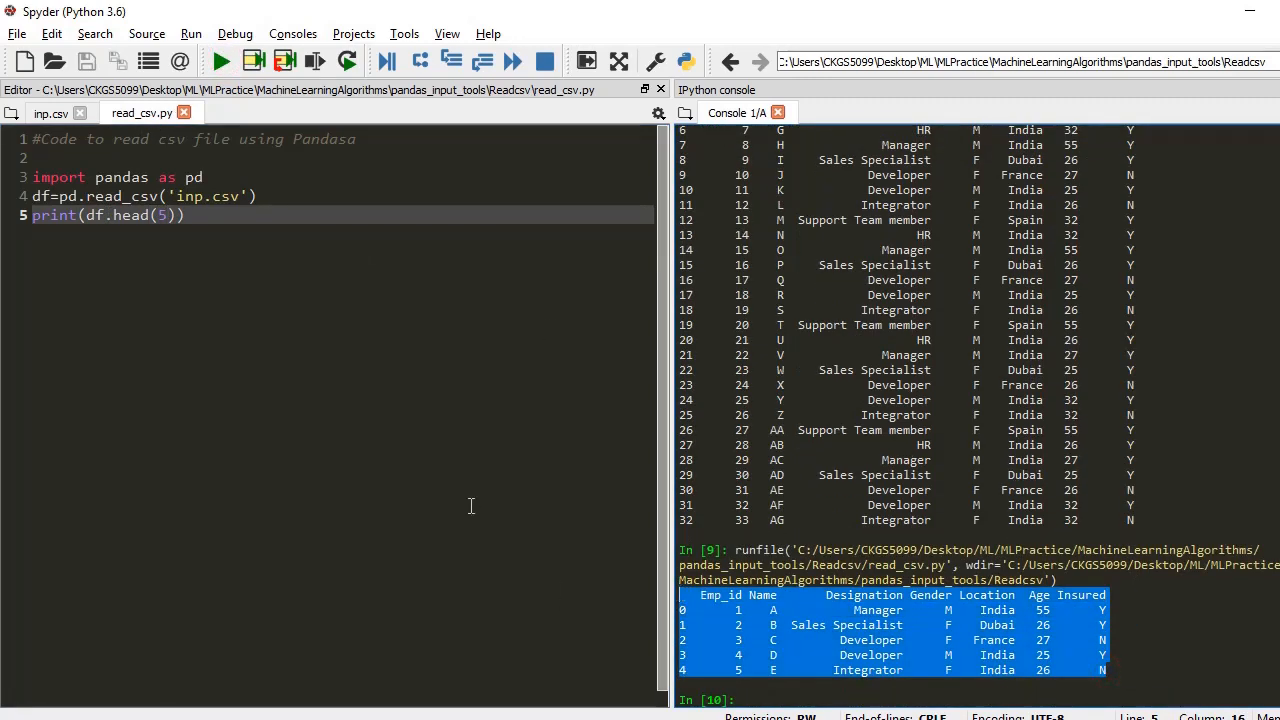
Point read_csv at the online college CSV URL, run it, and widen the console to read the output.
click(244, 196)
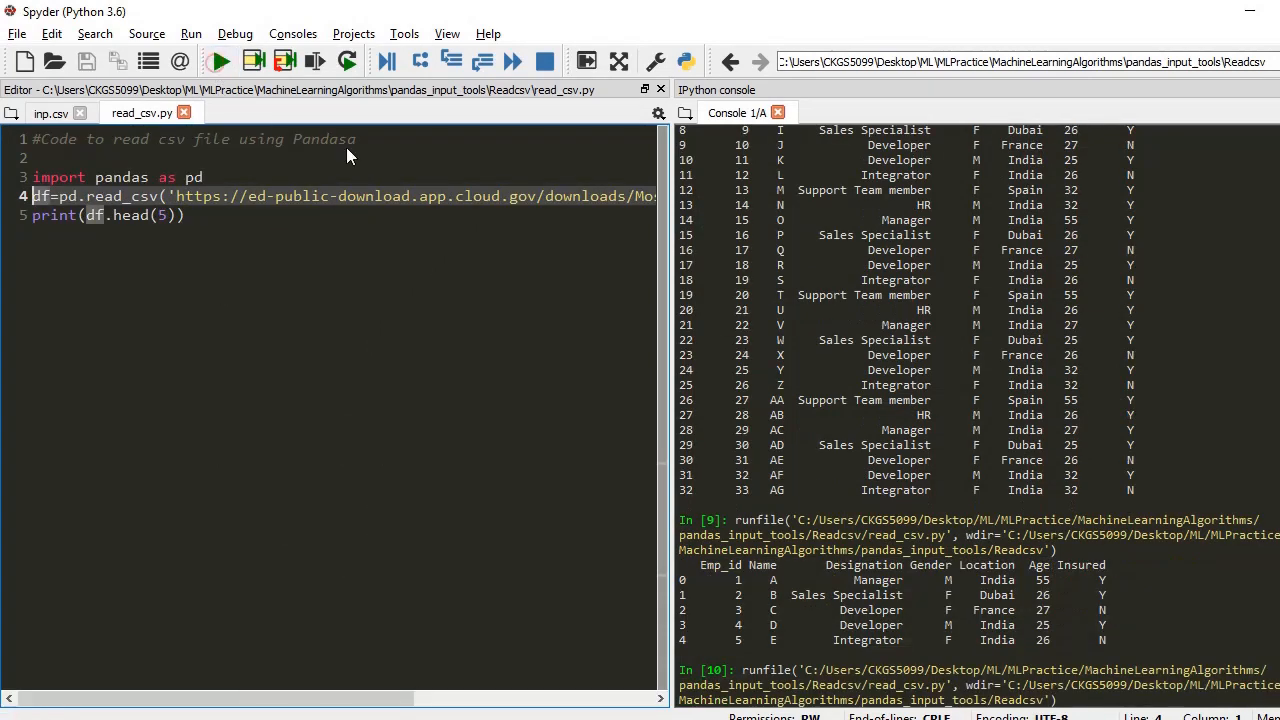
mouse_move(670, 380)
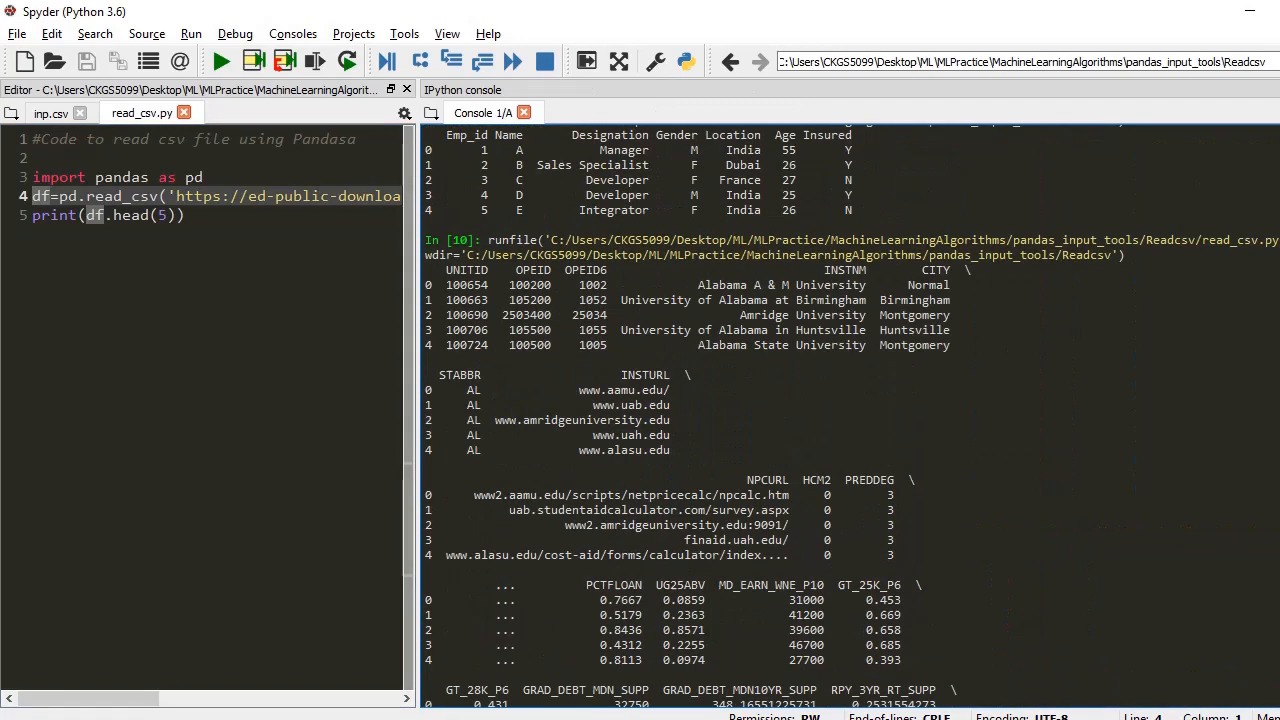
drag(448, 270, 676, 404)
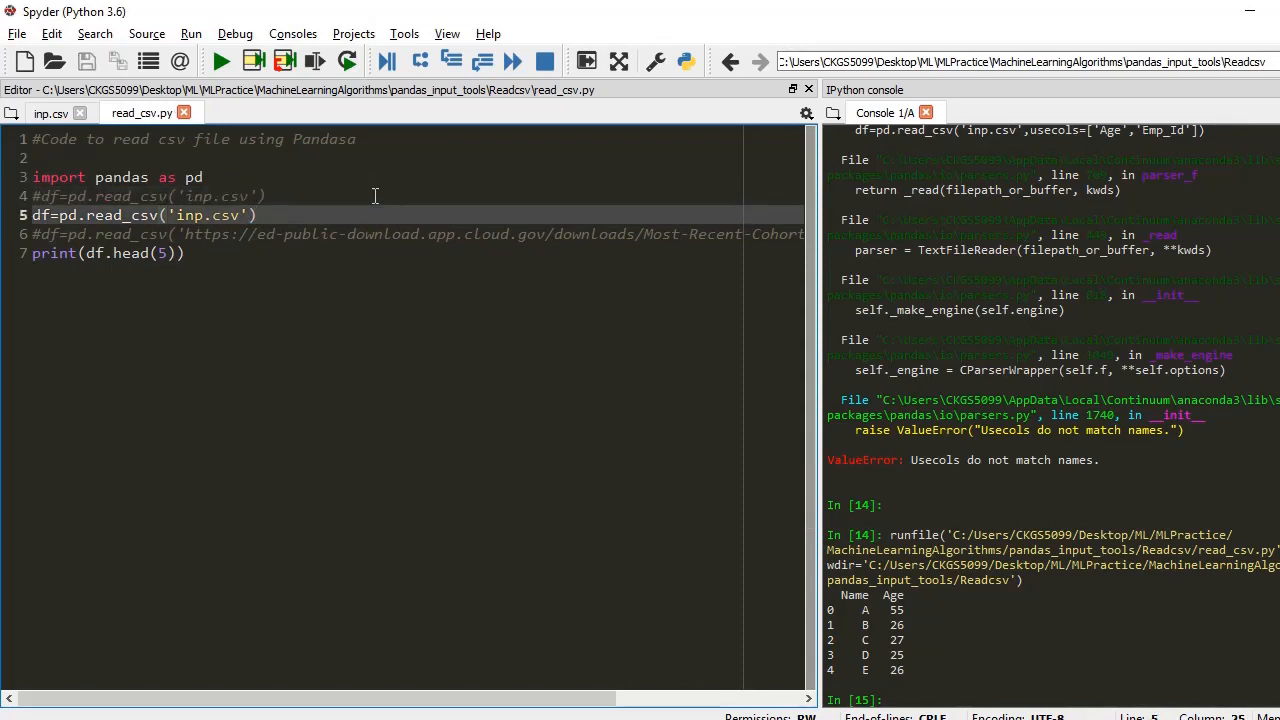
Read only usecols=['Age','Name'] from inp.csv, run it, then switch to the inp.csv data.
text(, usecold)
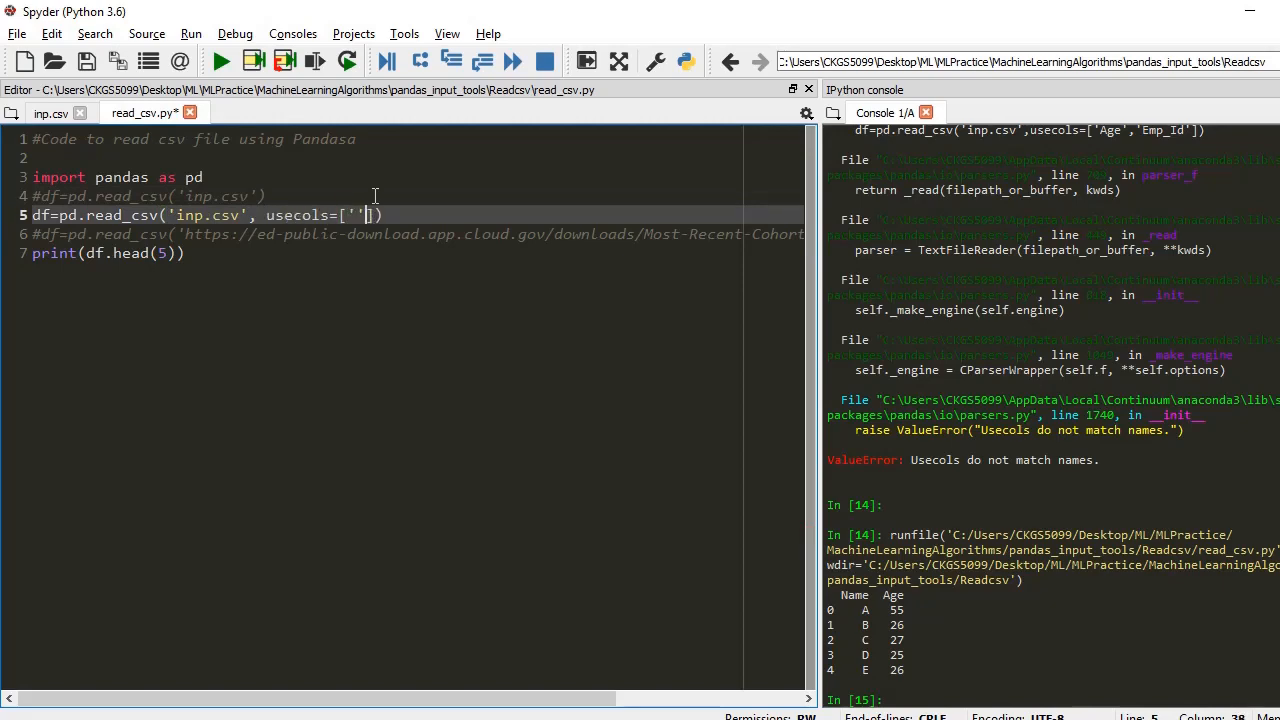
text(Age',)
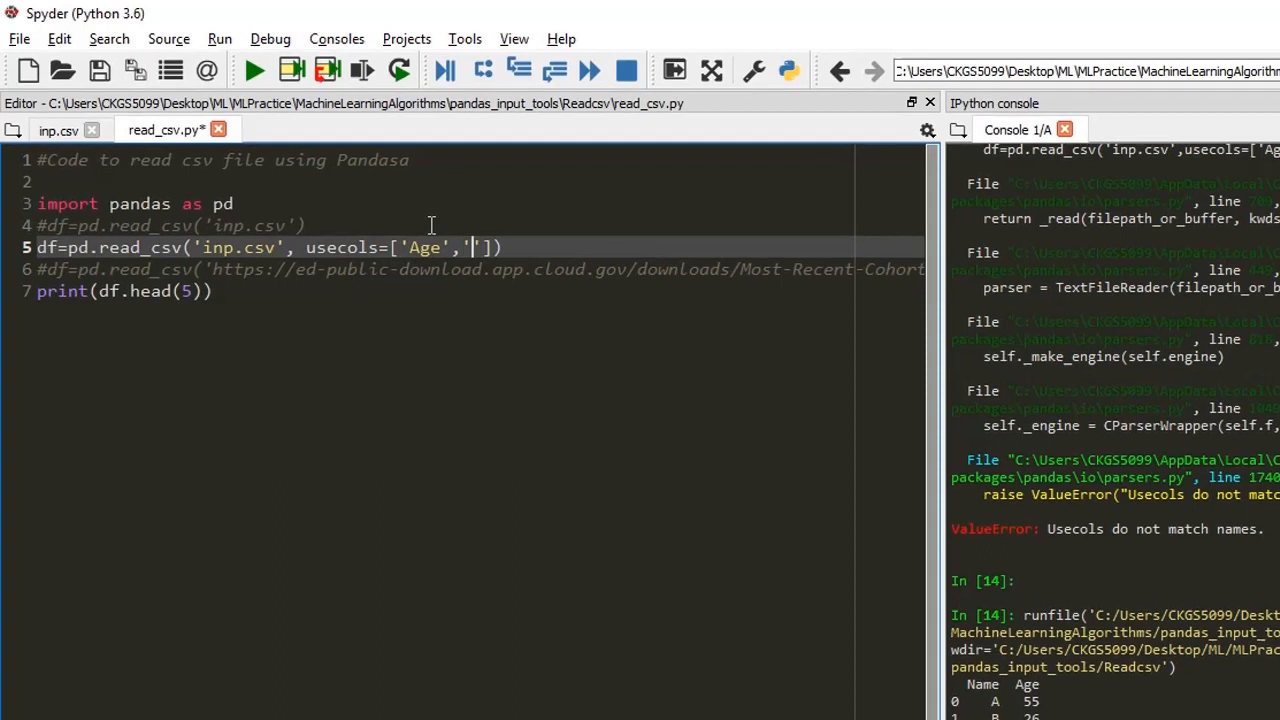
text(Name)
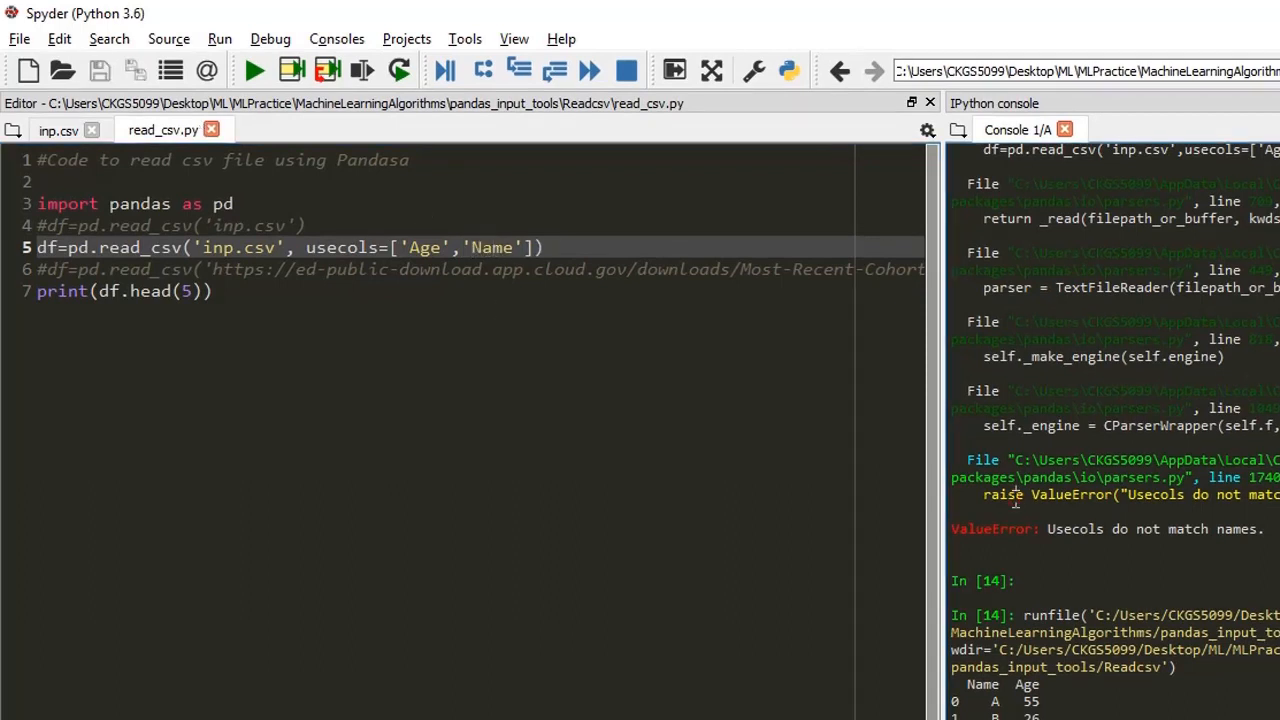
click(254, 70)
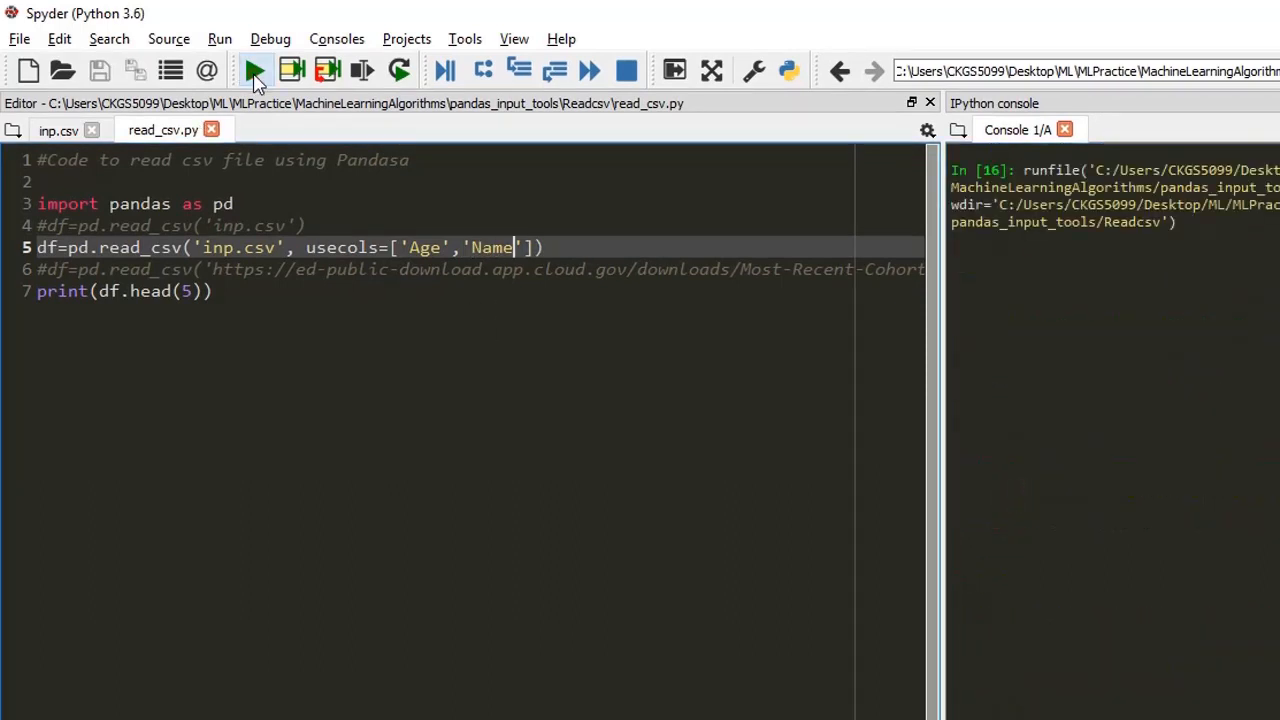
click(254, 70)
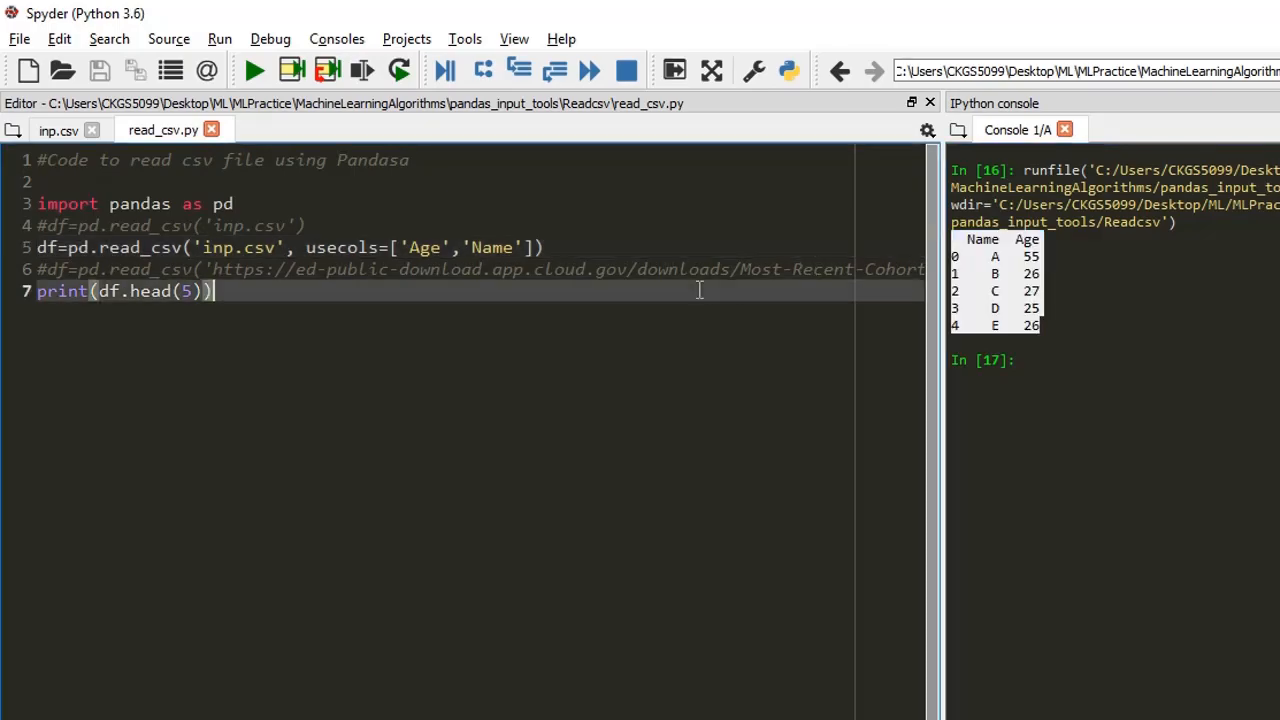
double_click(344, 248)
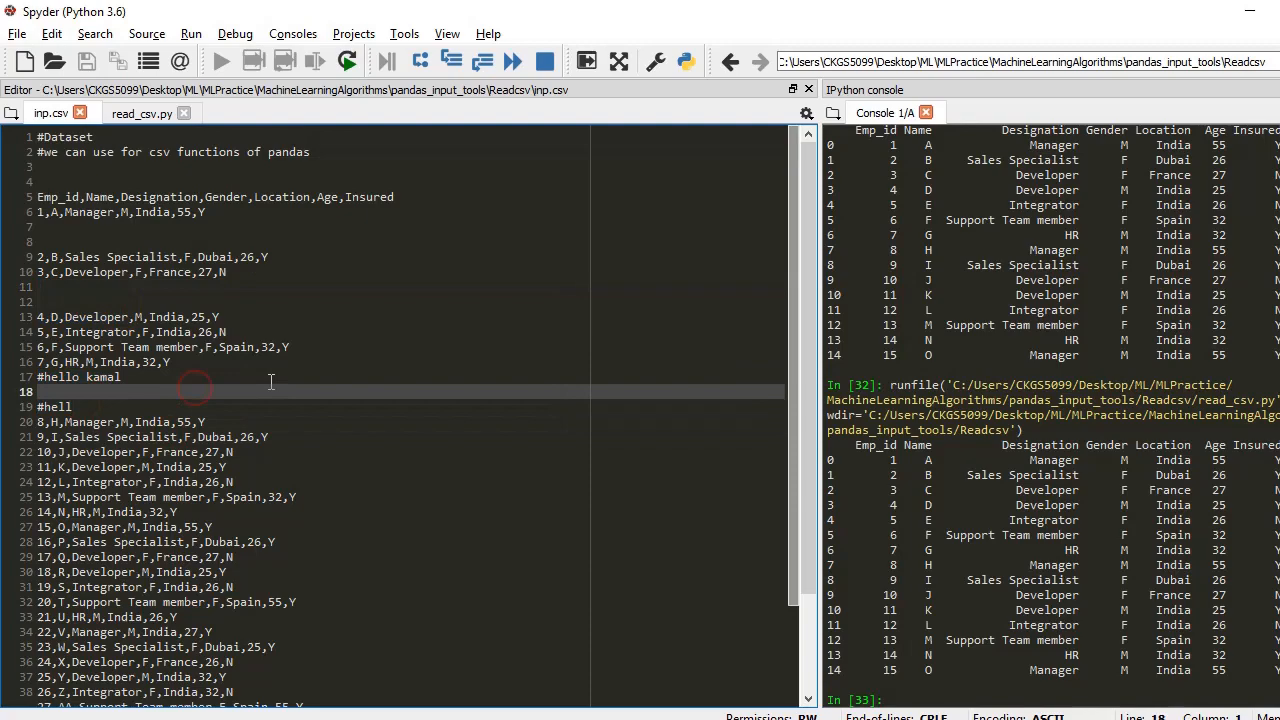
mouse_move(460, 324)
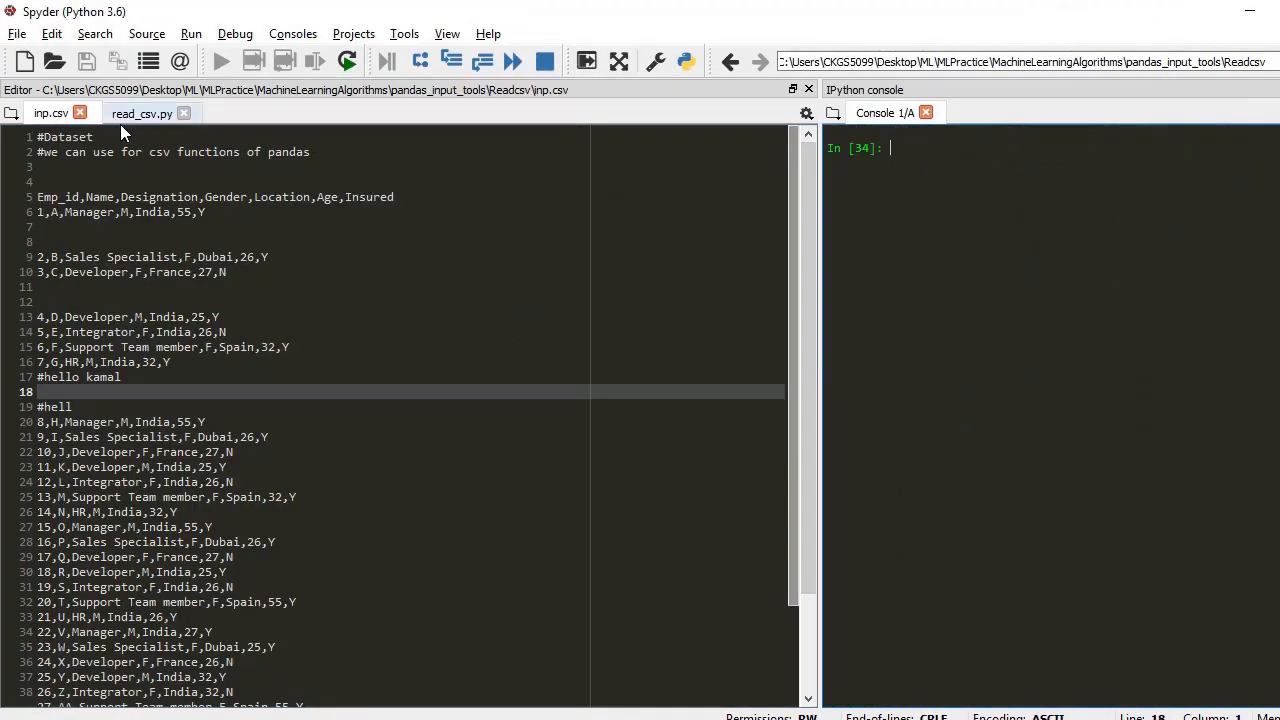
Run the plain read_csv, then add comment="#" and rerun so comment lines are ignored.
click(142, 112)
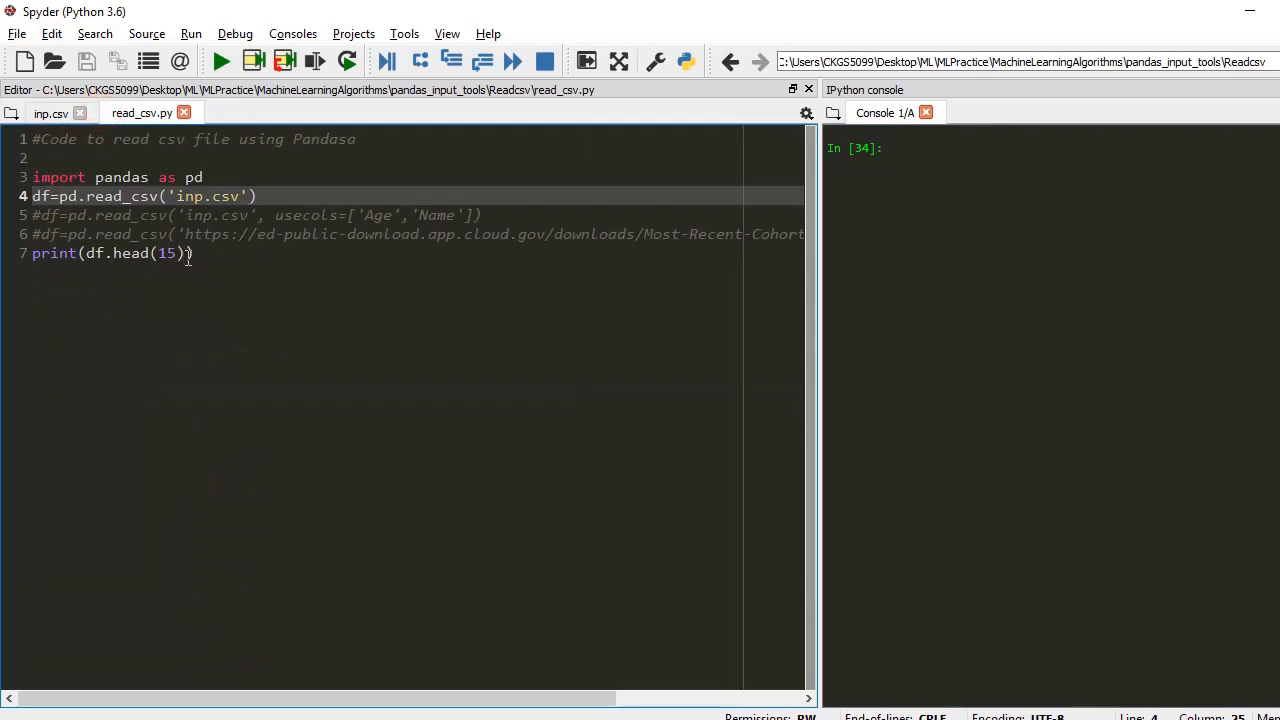
text(,)
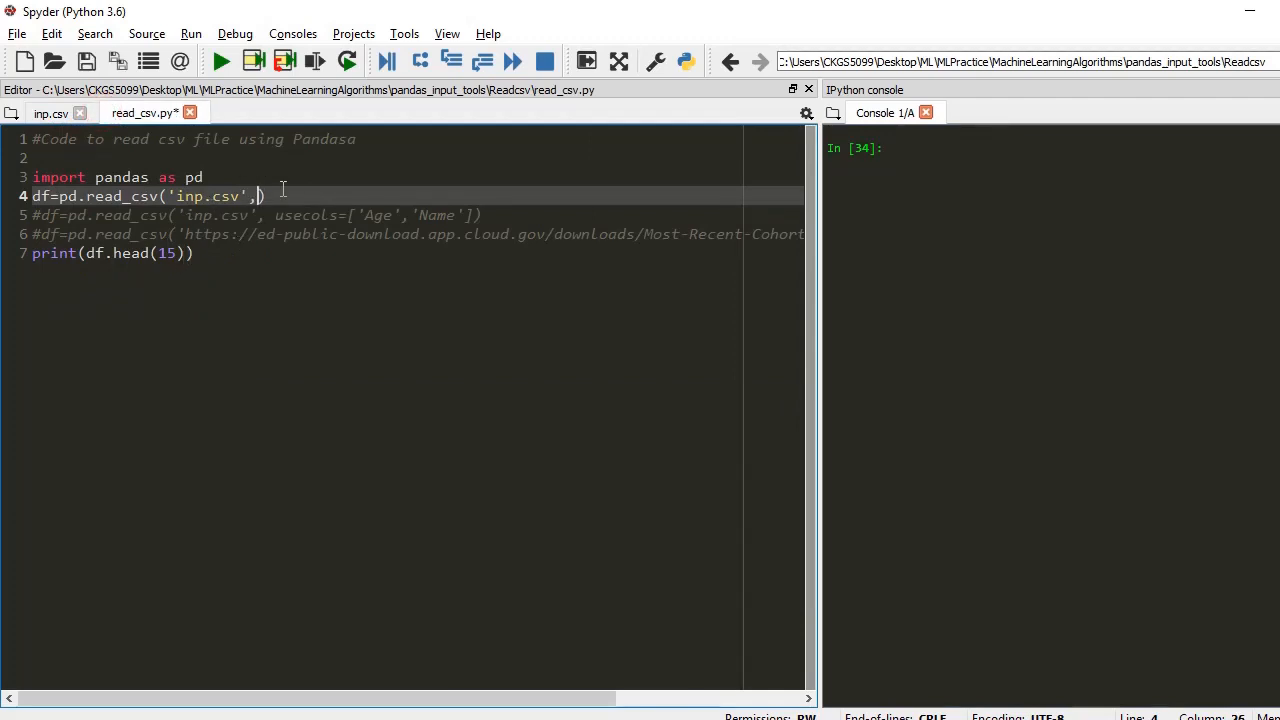
key(Backspace)
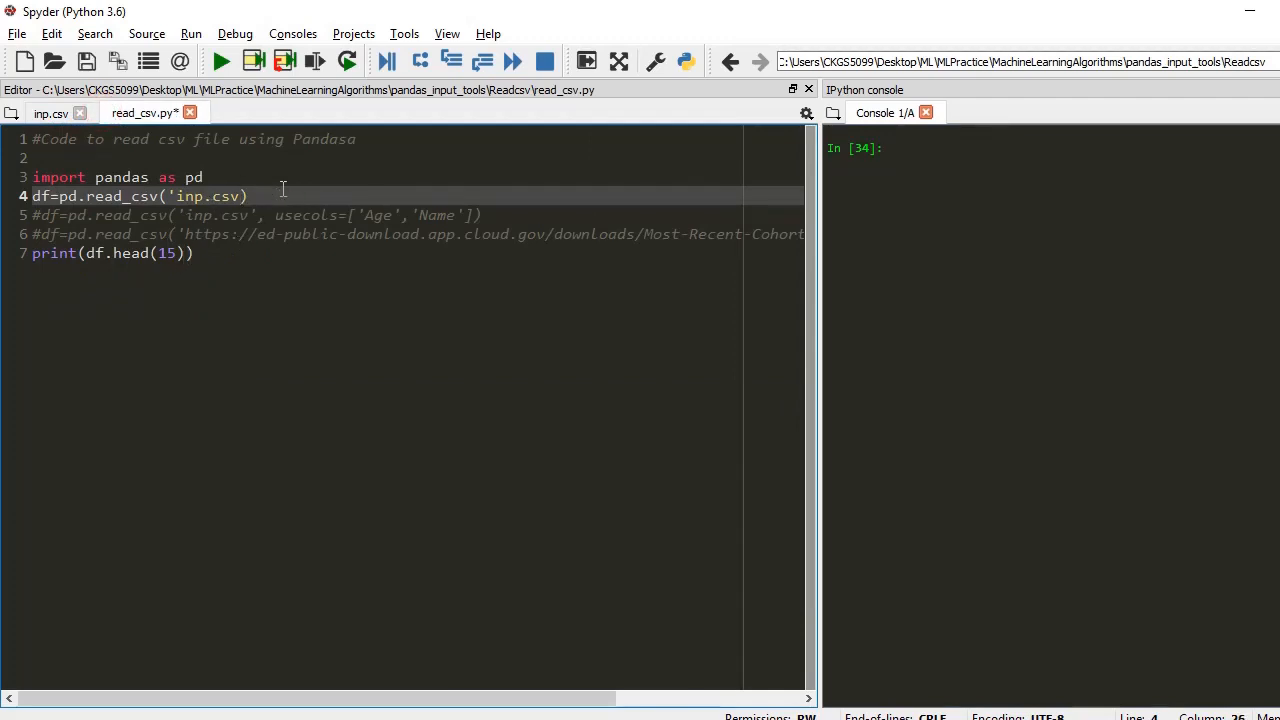
click(218, 60)
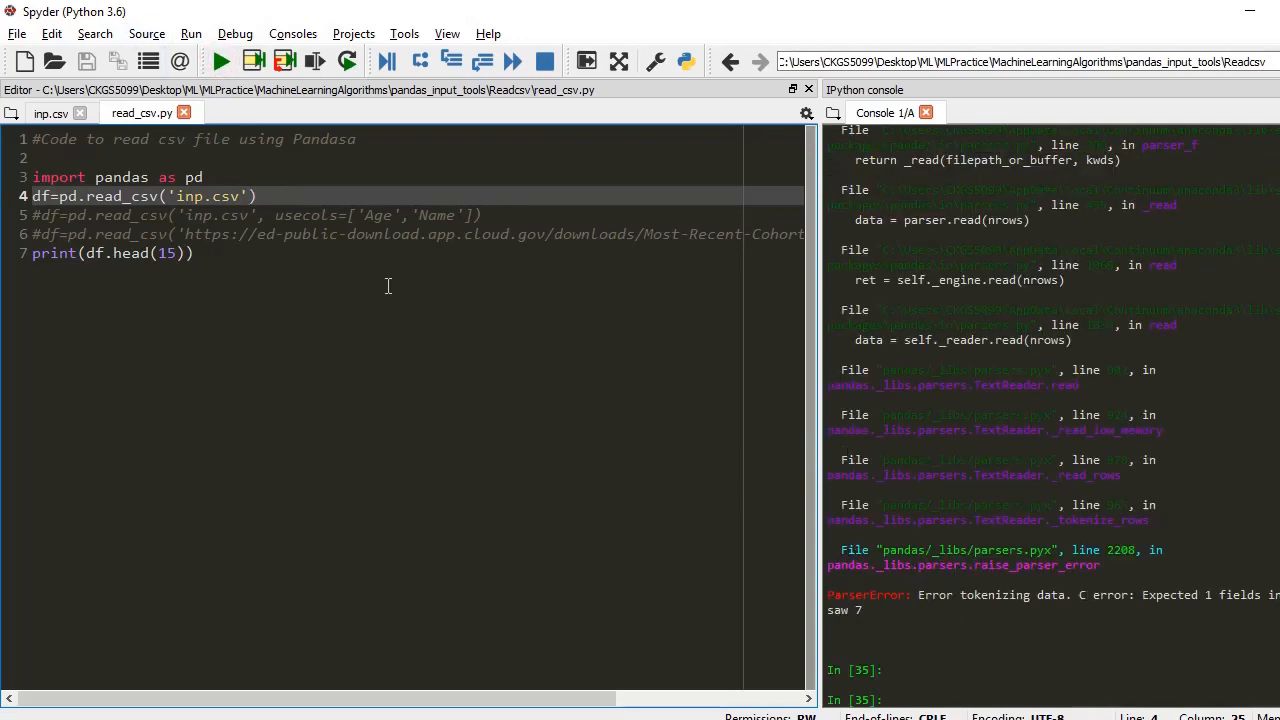
text(,comment="")
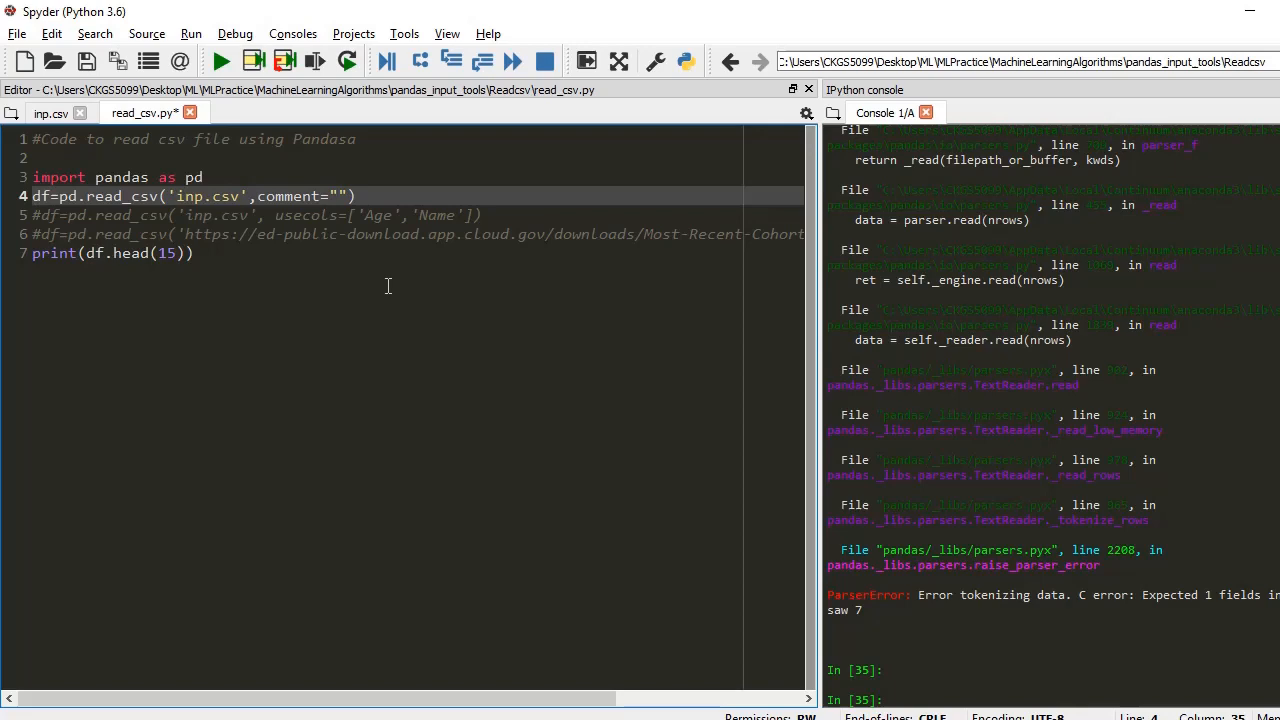
text(#)
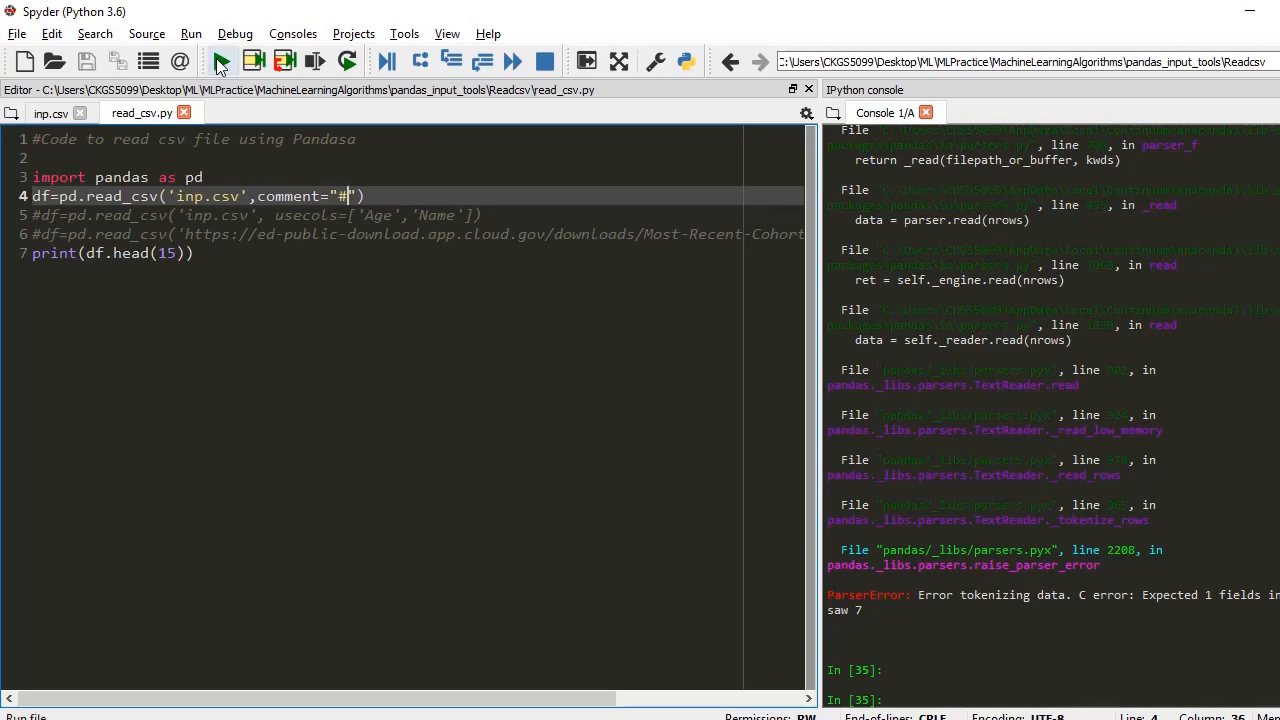
click(220, 60)
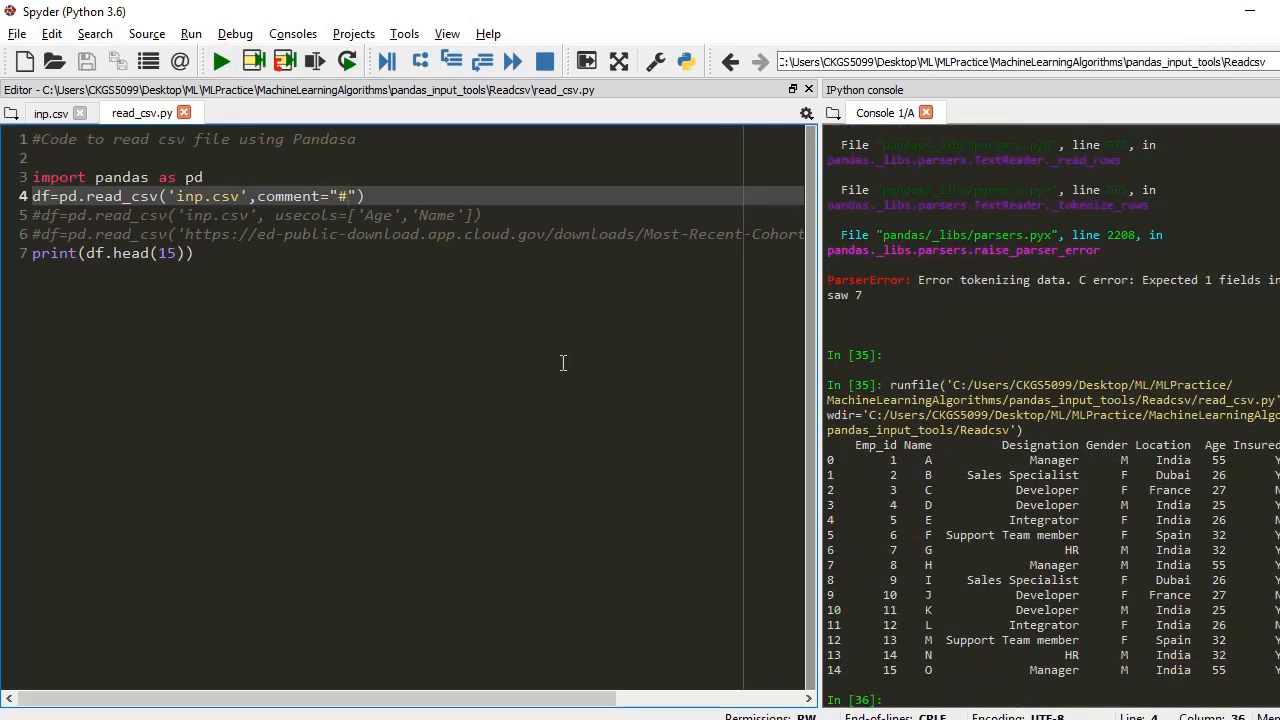
Add skip_blank_lines=True and rerun to print fifteen employee rows.
text(,skip+)
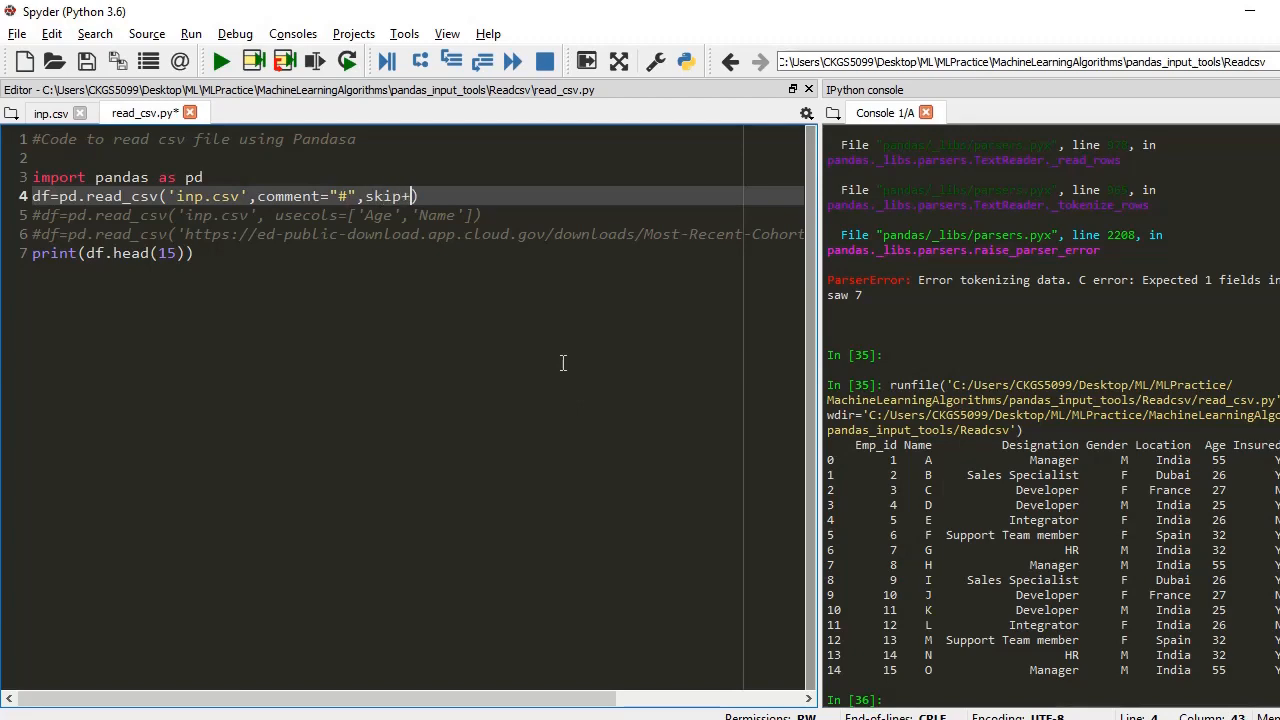
text(_blank_lines=)
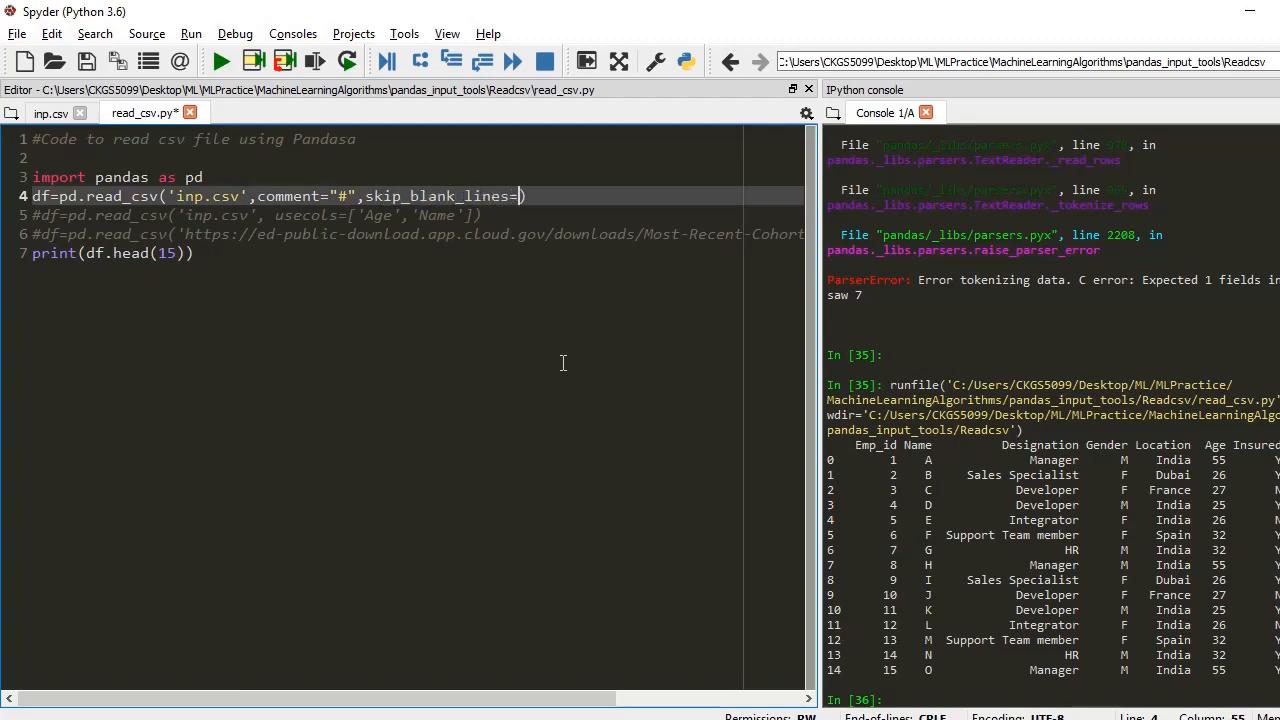
text(True)
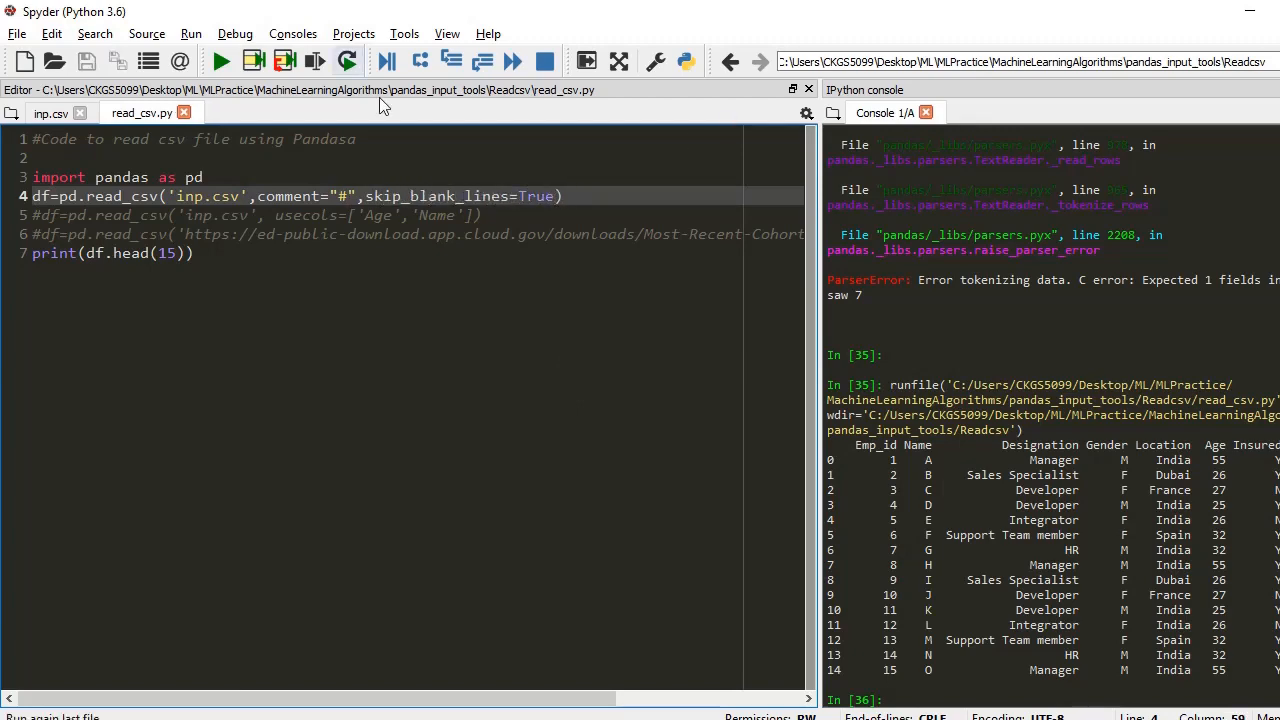
click(220, 60)
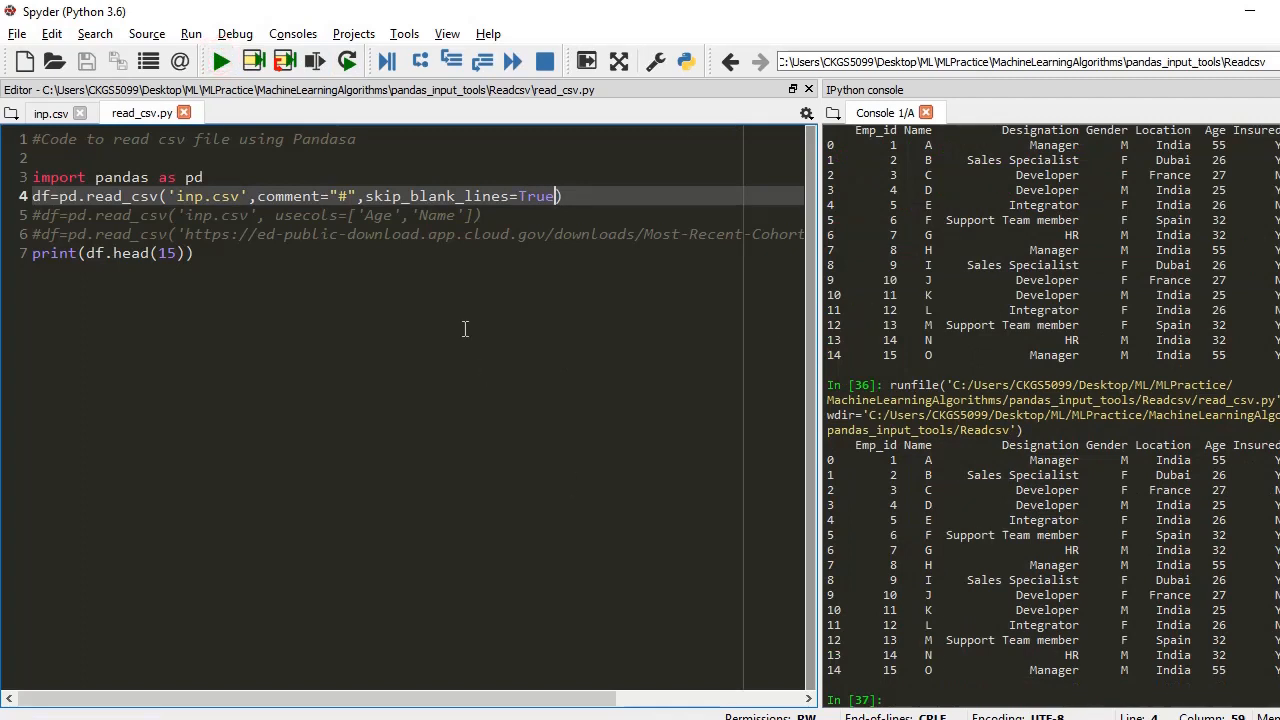
mouse_move(376, 292)
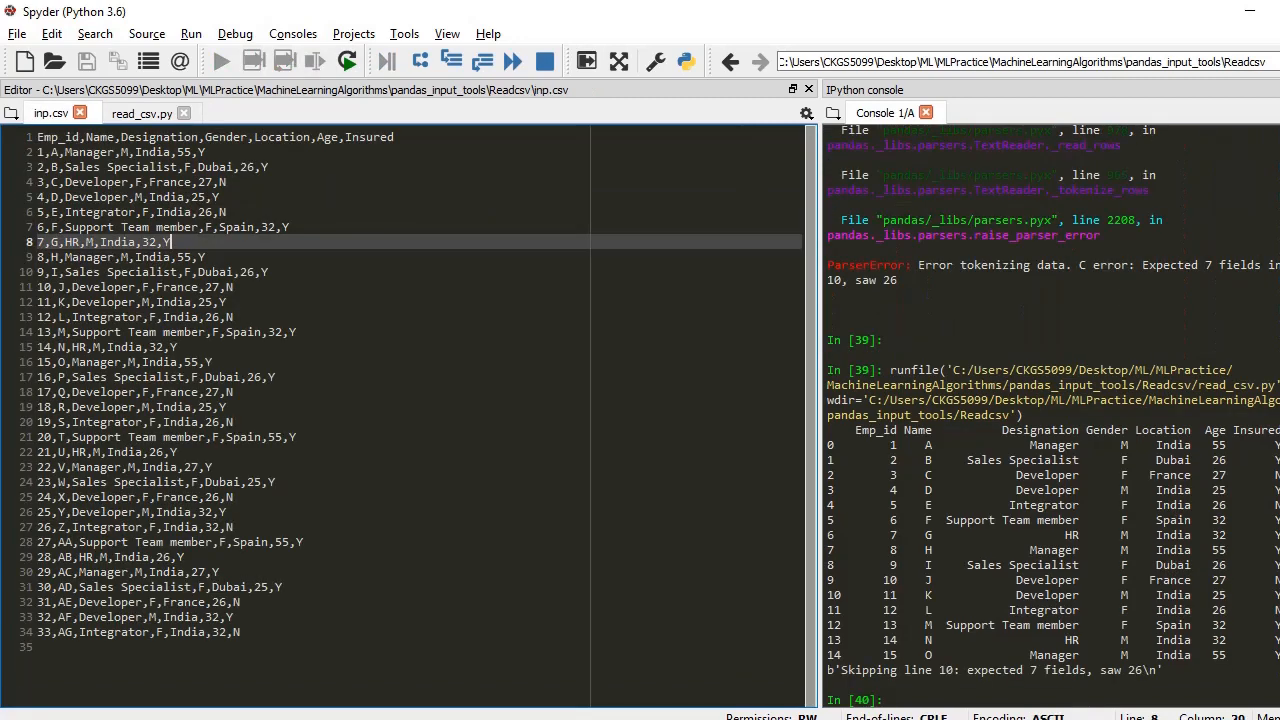
Type a malformed row of comma-separated letters a through v after row 7 of inp.csv.
text(a,b,c,d,e,f,g)
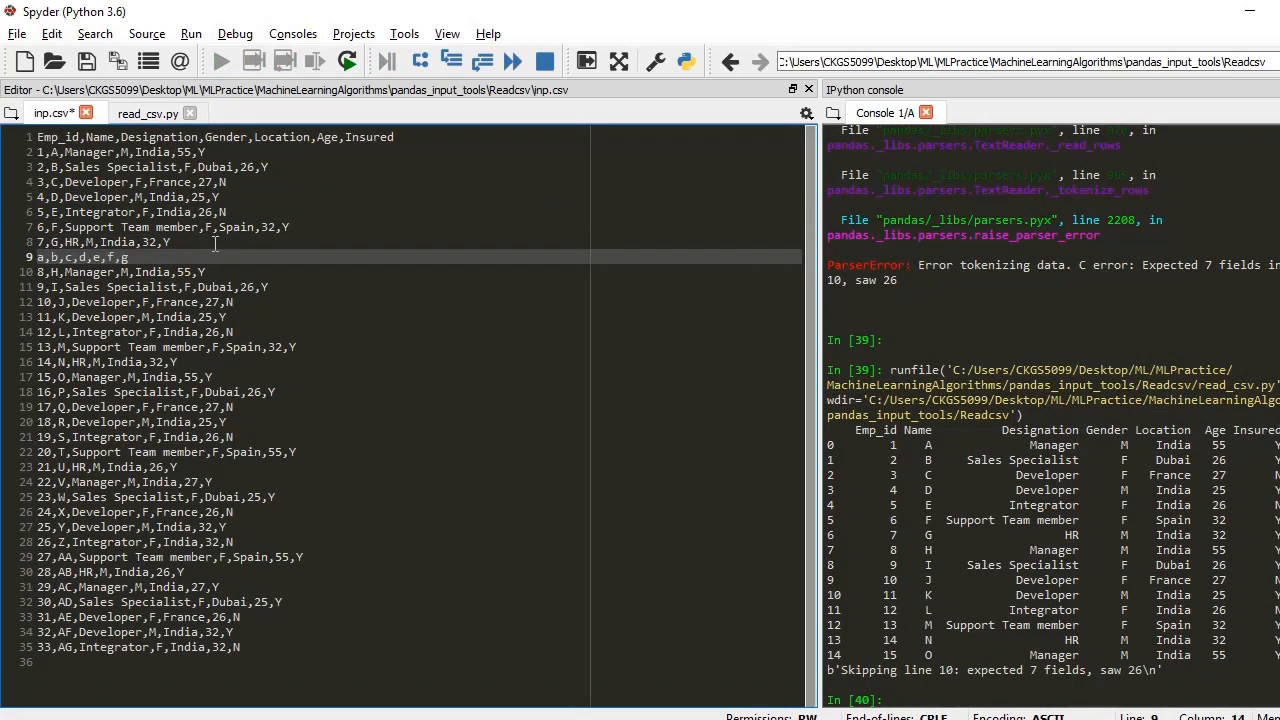
text(,h,i,j,k,l,m,n,)
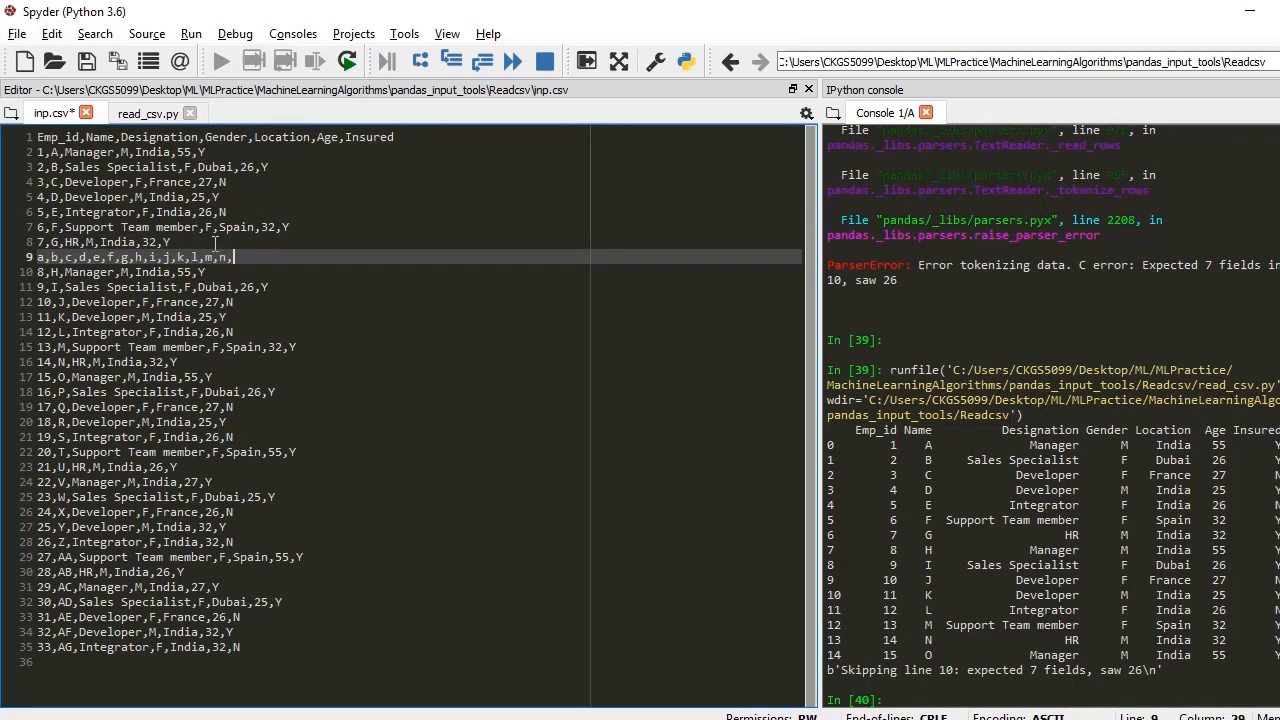
text(,o,p,q,r,s,t,v)
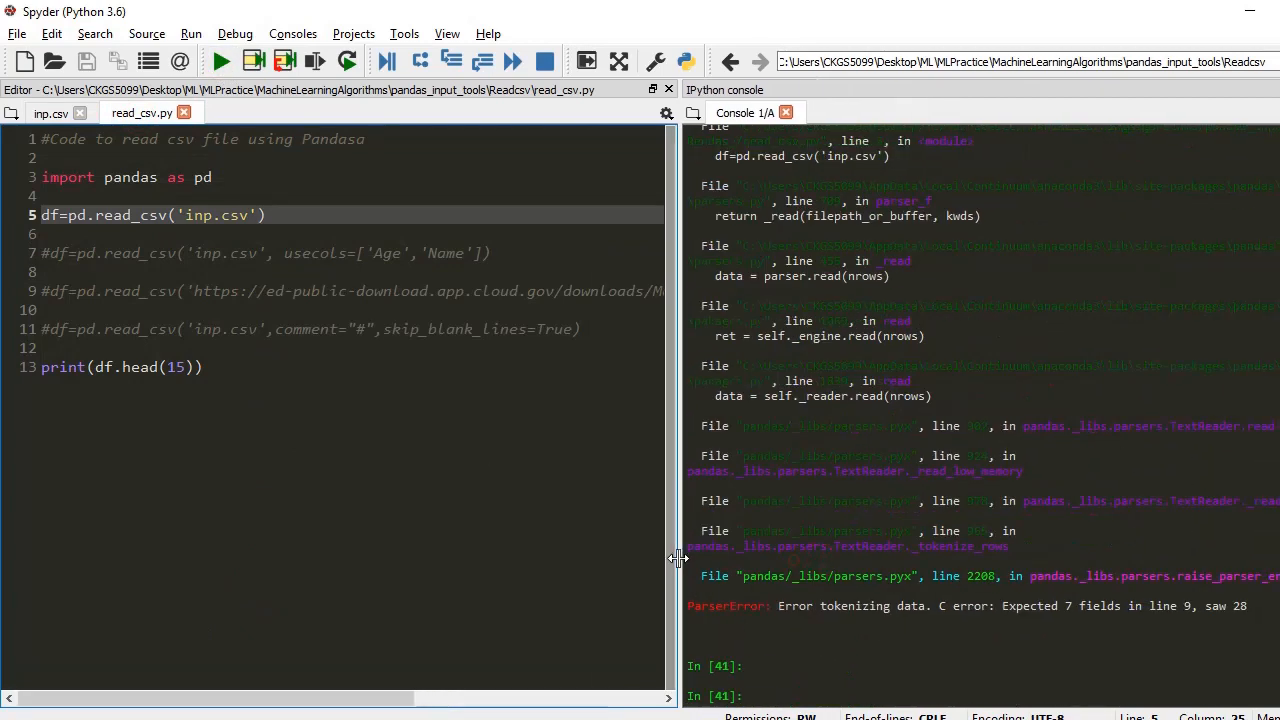
Add error_bad_lines=False to read_csv and rerun so the bad line 9 is skipped.
drag(1030, 604, 1248, 604)
text(,error_bad_line)
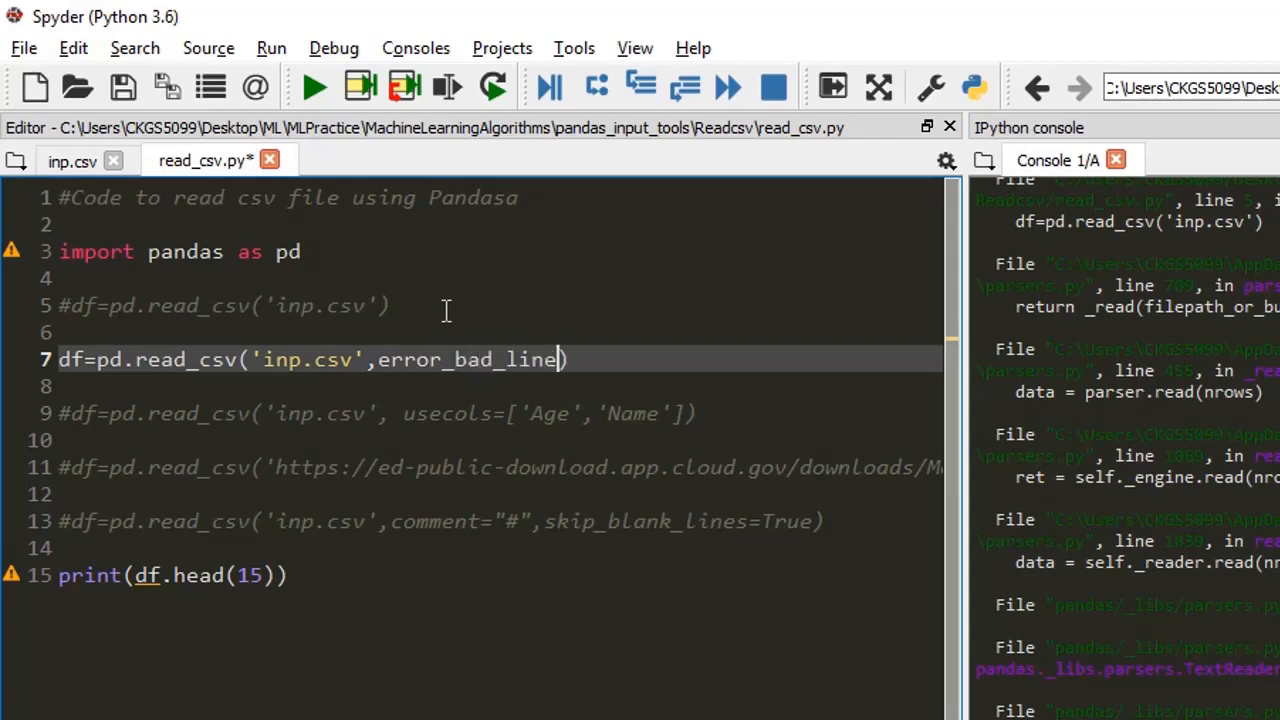
text(=False)
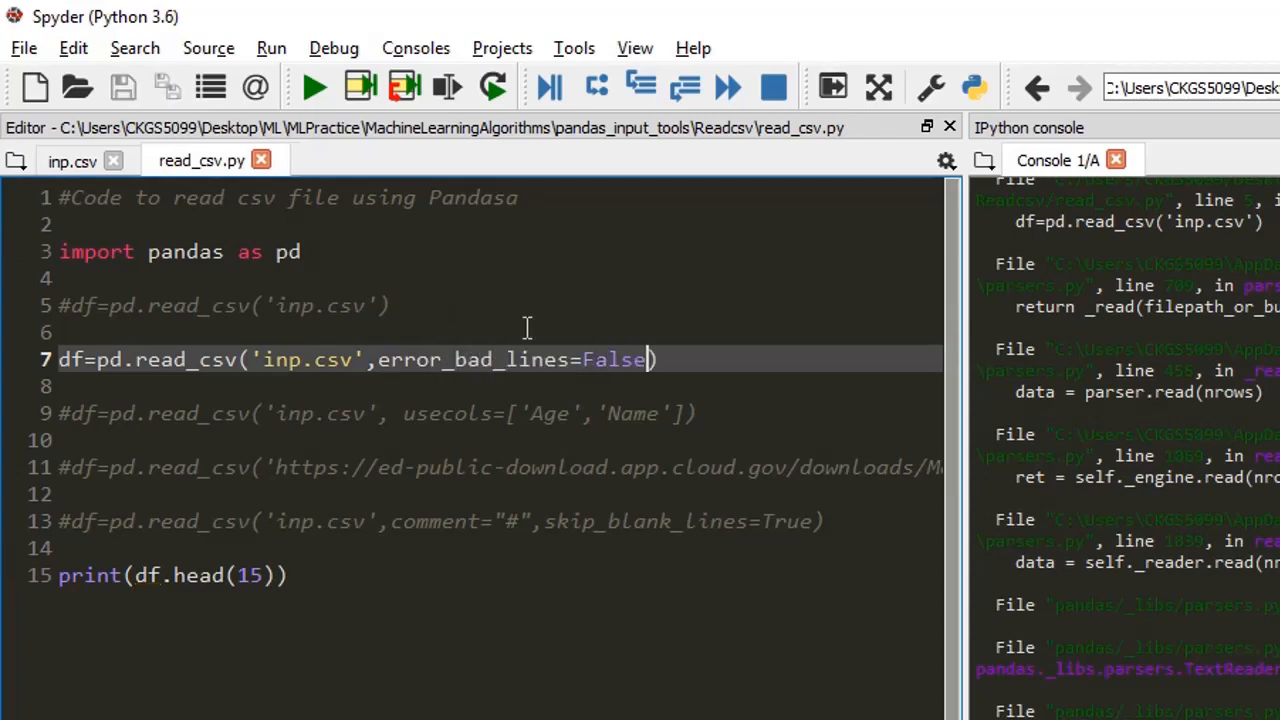
click(312, 88)
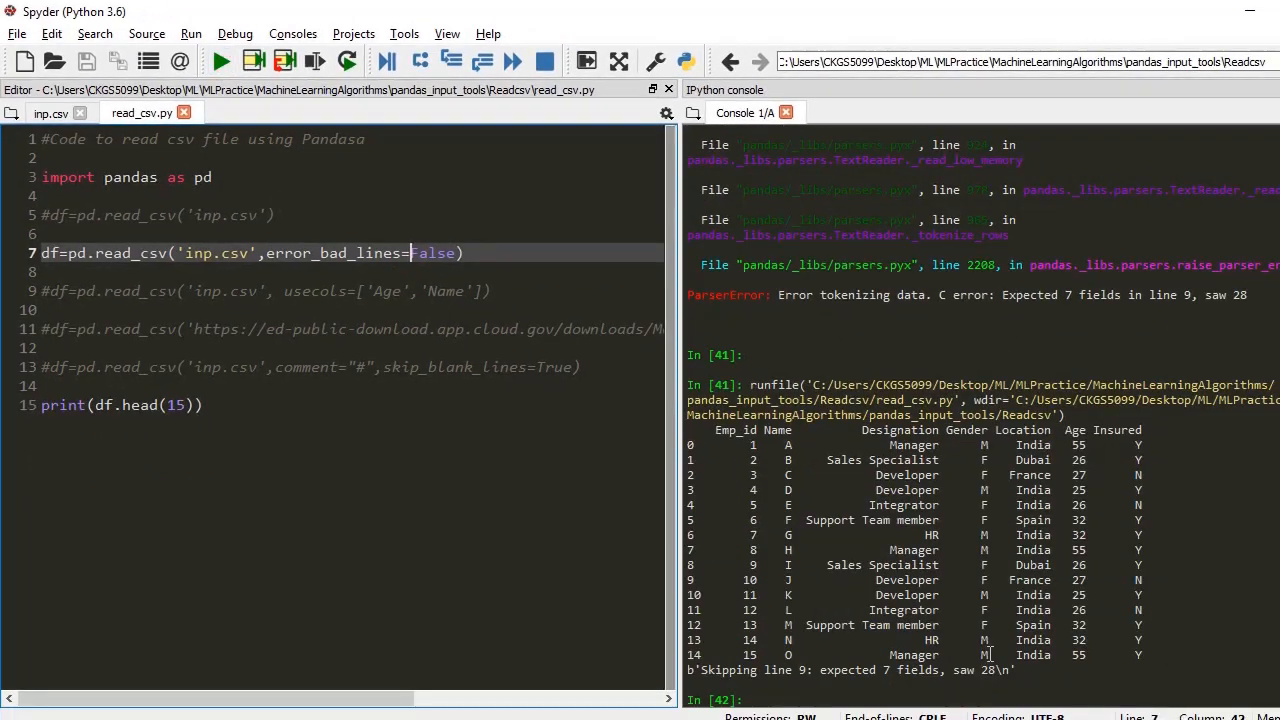